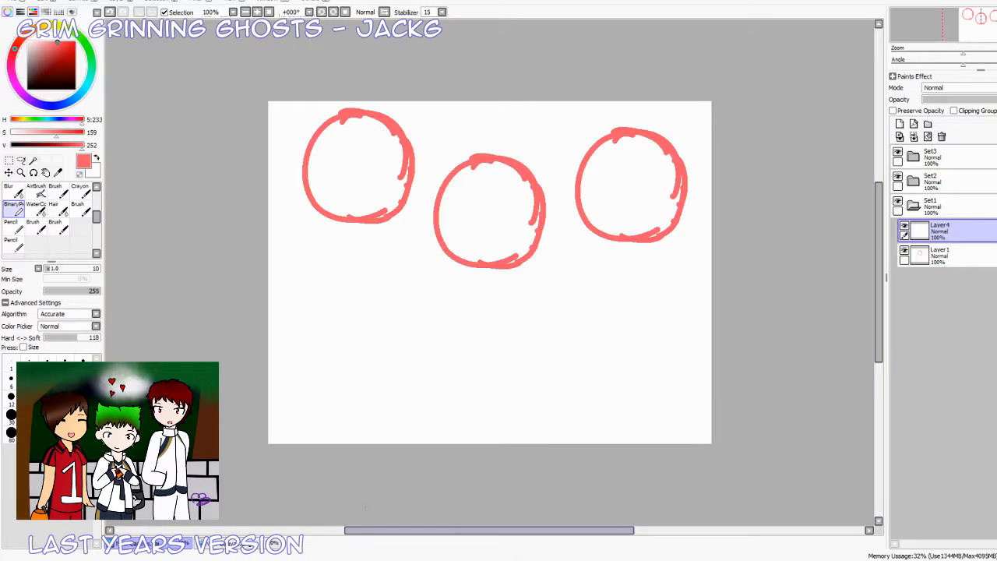
Draw blue torso and hip blocks and green necks beneath the three red head circles.
left_click_drag(458, 292, 526, 290)
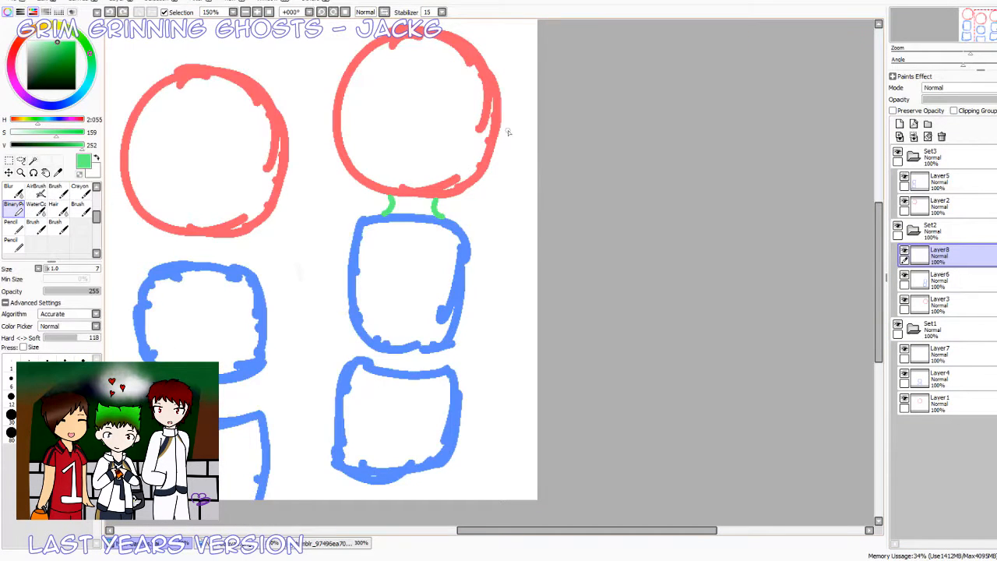
Sketch faces, ears, linked arms and legs in purple, green and blue over the base shapes.
scroll("down", 3)
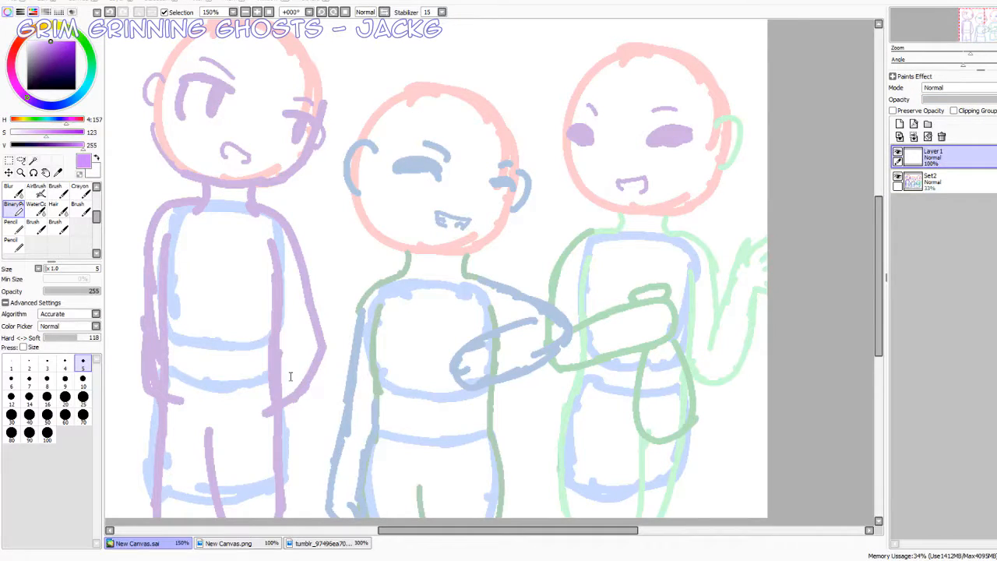
Draw the right character's bowed hair, high-collared layered jacket and hand in violet on Layer2 and Layer3.
scroll("down", 3)
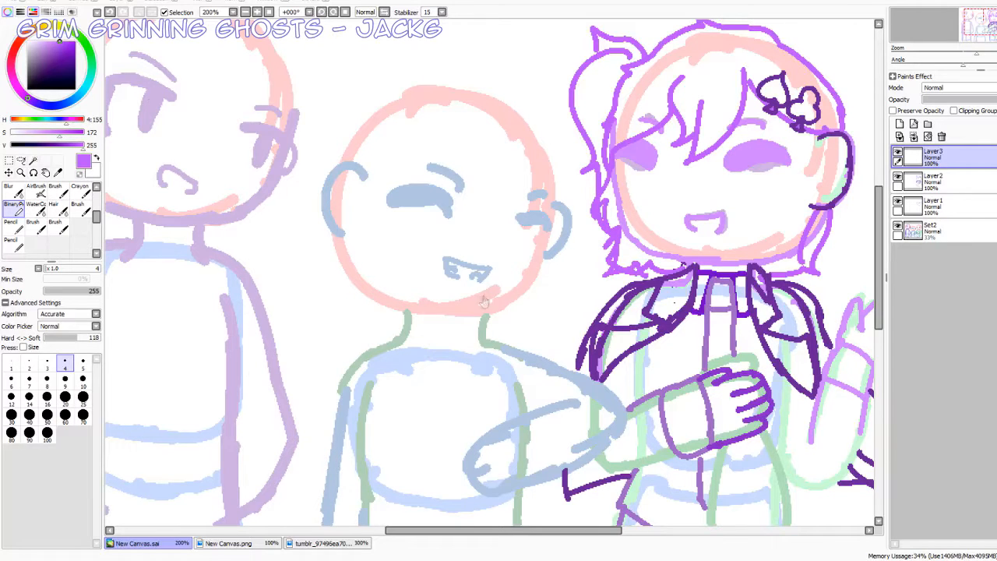
Ink faces and collar with a dark brown pencil in a lineart folder; airbrush dark blue hair.
left_click(406, 543)
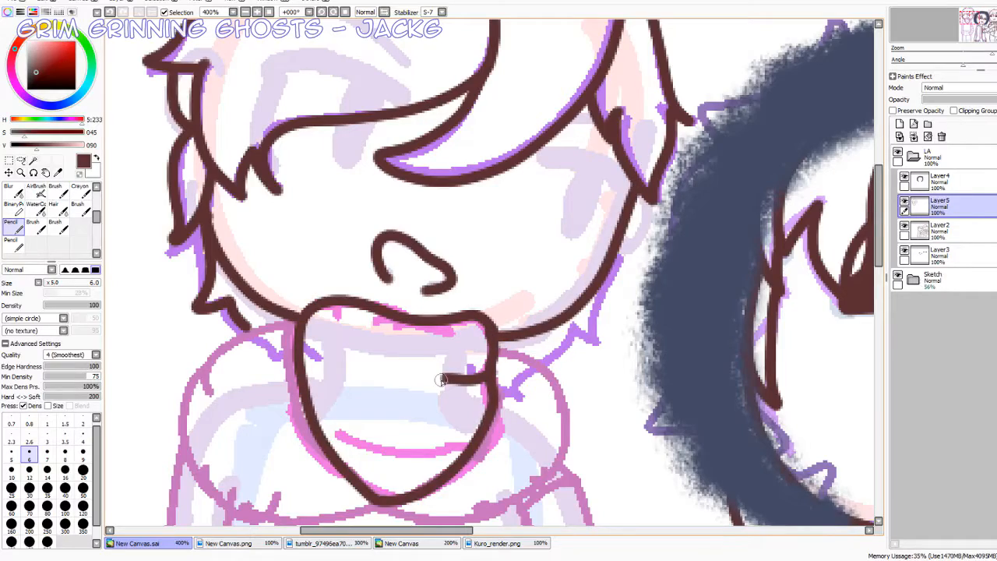
Trace the torso and sleeve lines in dark brown with a size 5 pencil.
scroll("down", 3)
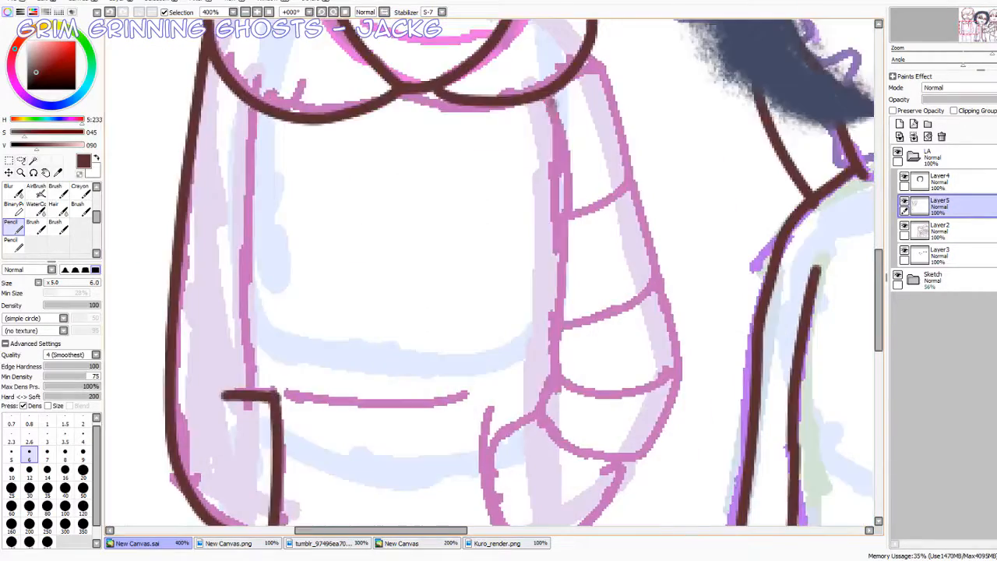
scroll("down", 3)
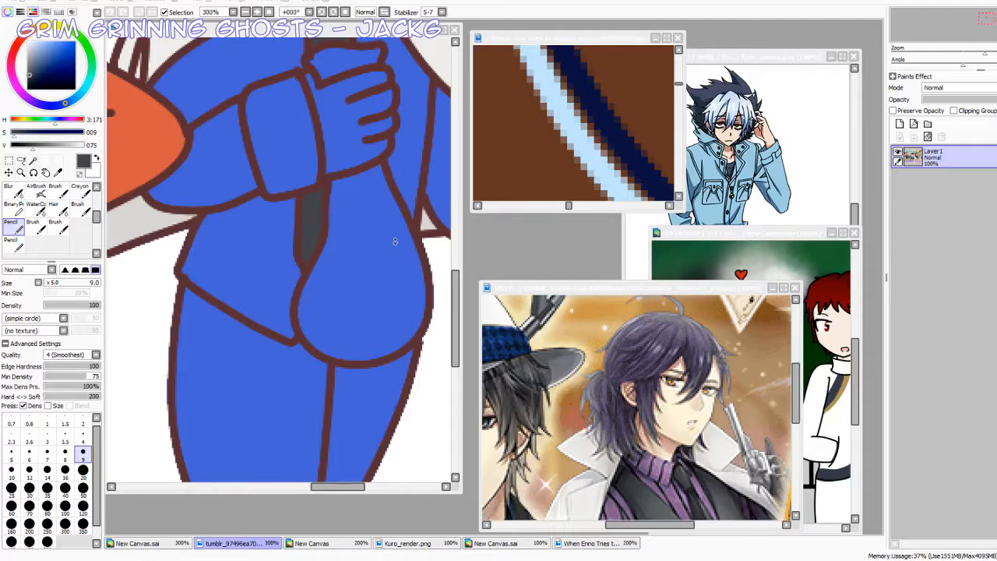
mouse_move(244, 398)
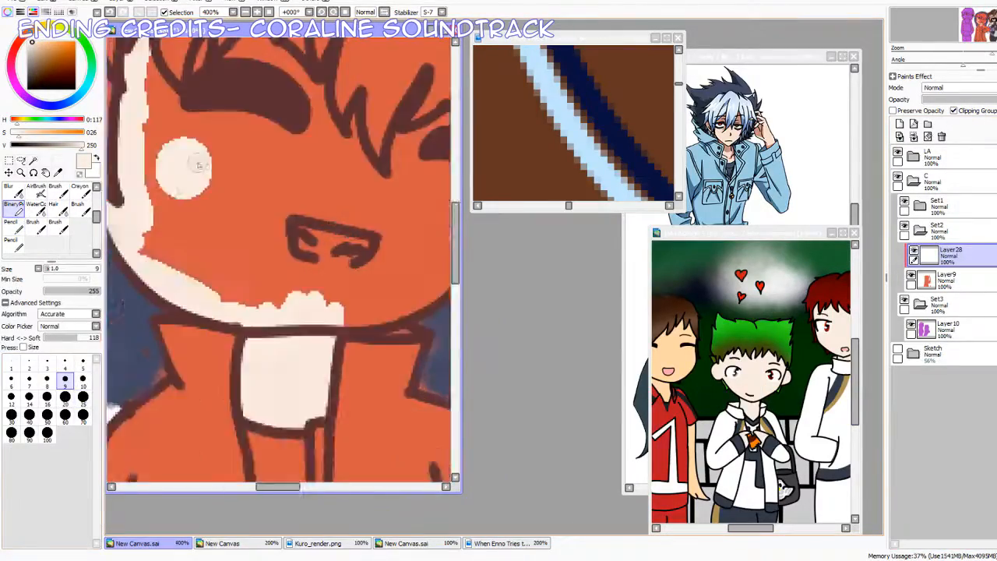
Add clipped shading, a dark blue sky with a glowing moon, and tiled grey ground.
left_click(83, 386)
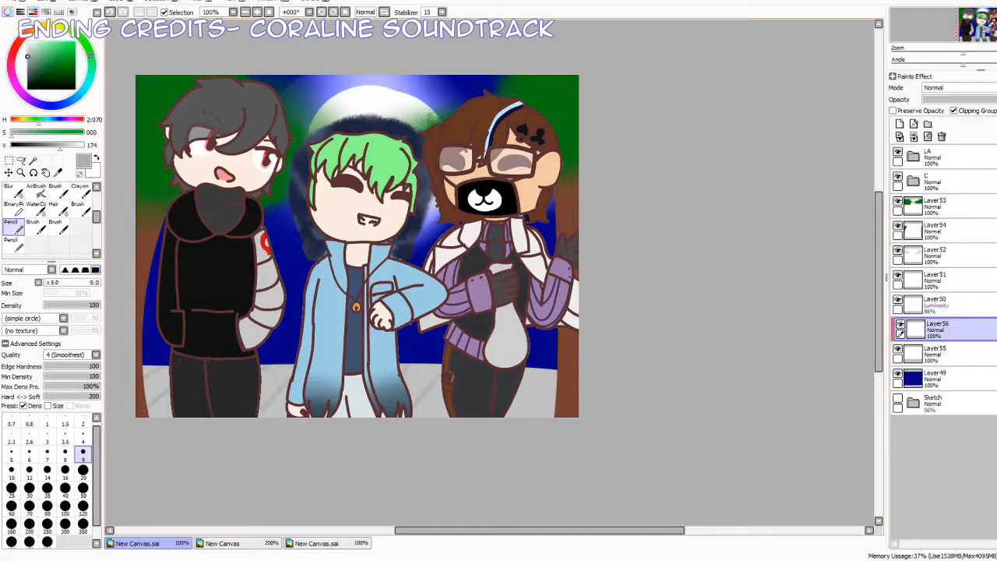
left_click(935, 354)
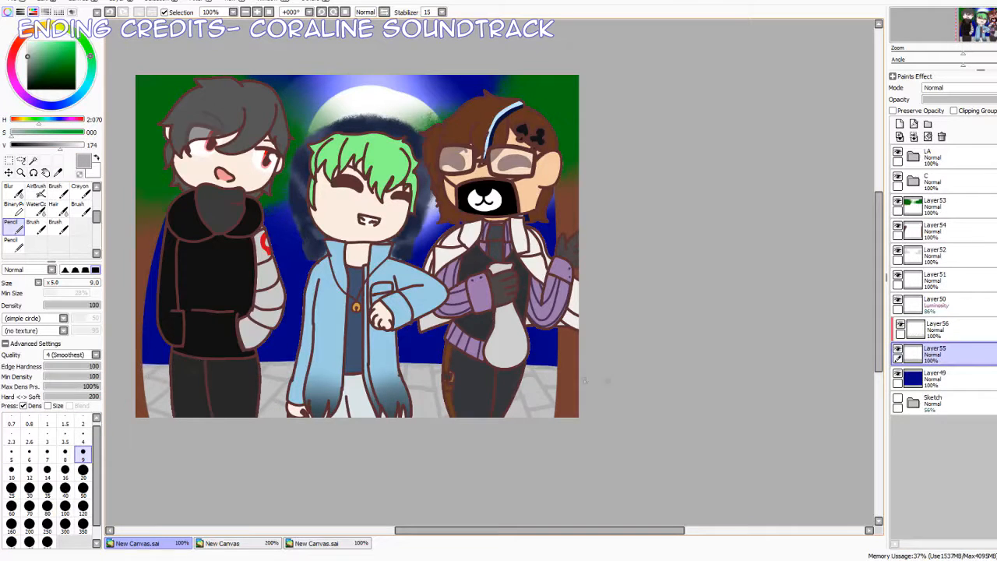